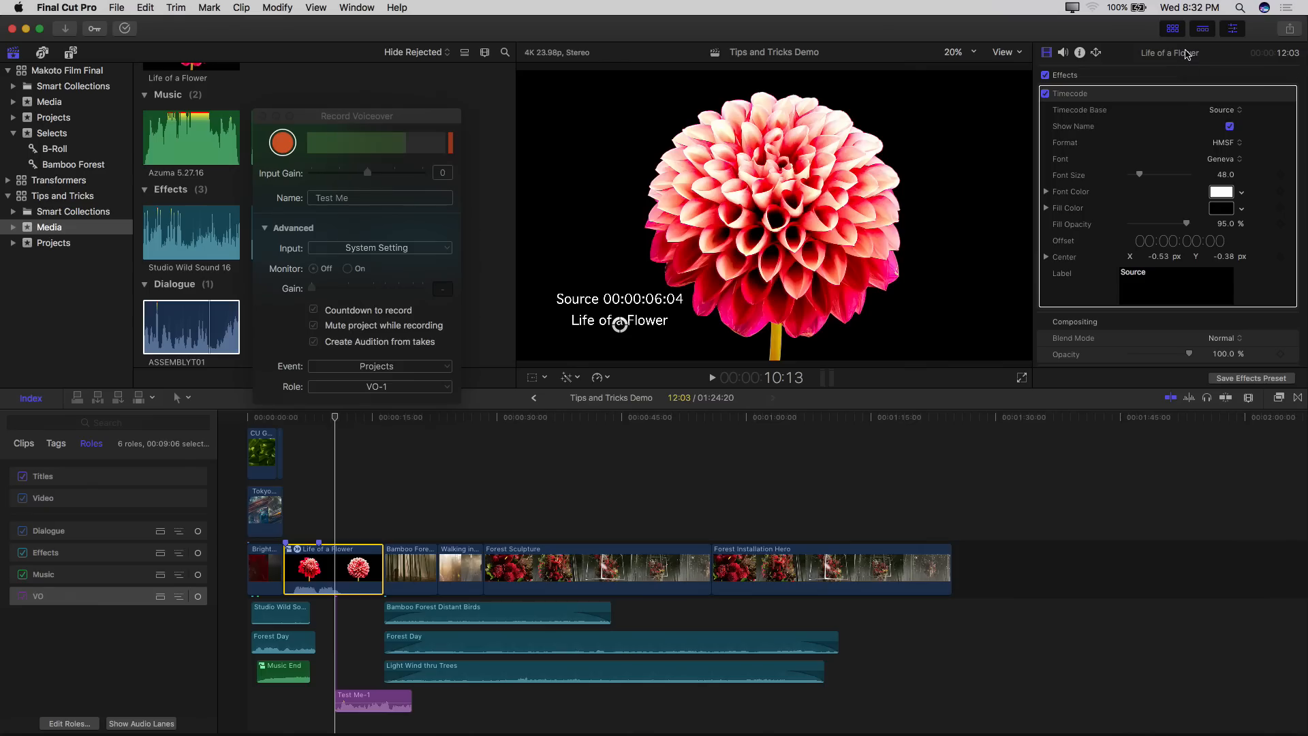
mouse_move(1185, 53)
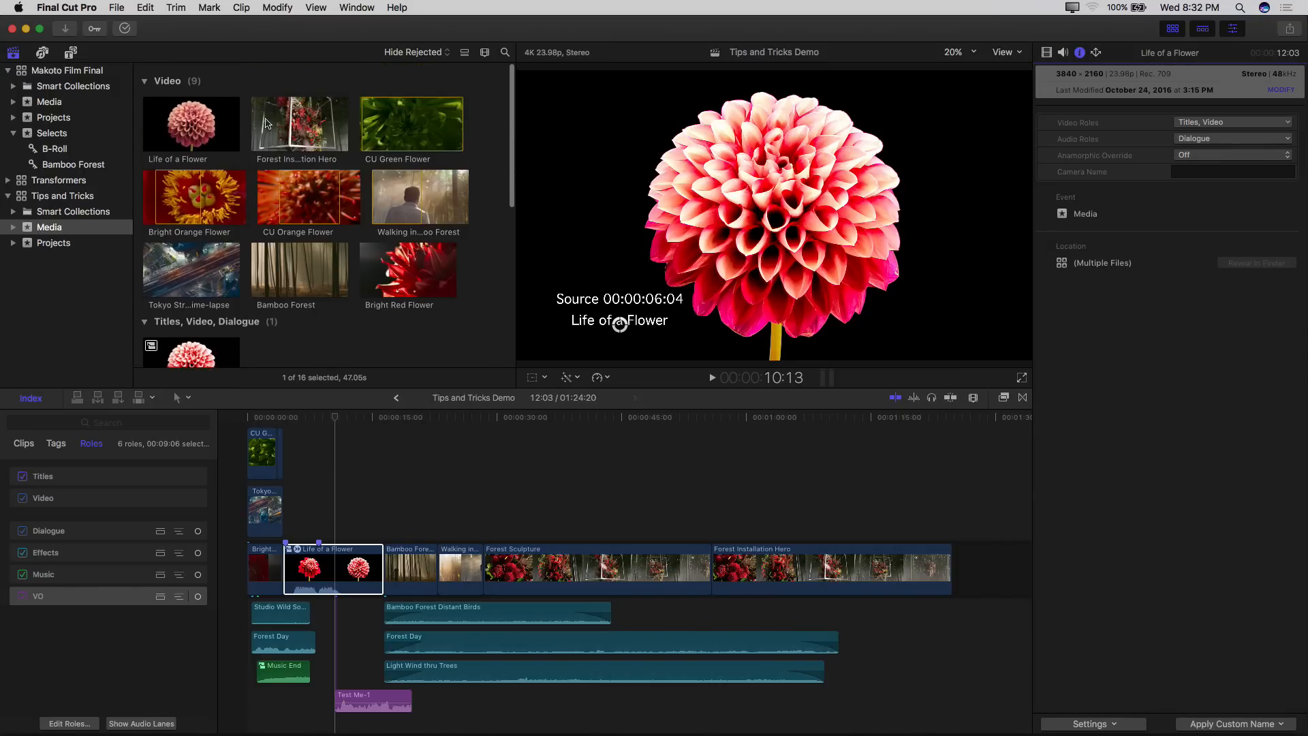
Show the Info inspector metadata for the Forest Installation Hero clip
click(298, 125)
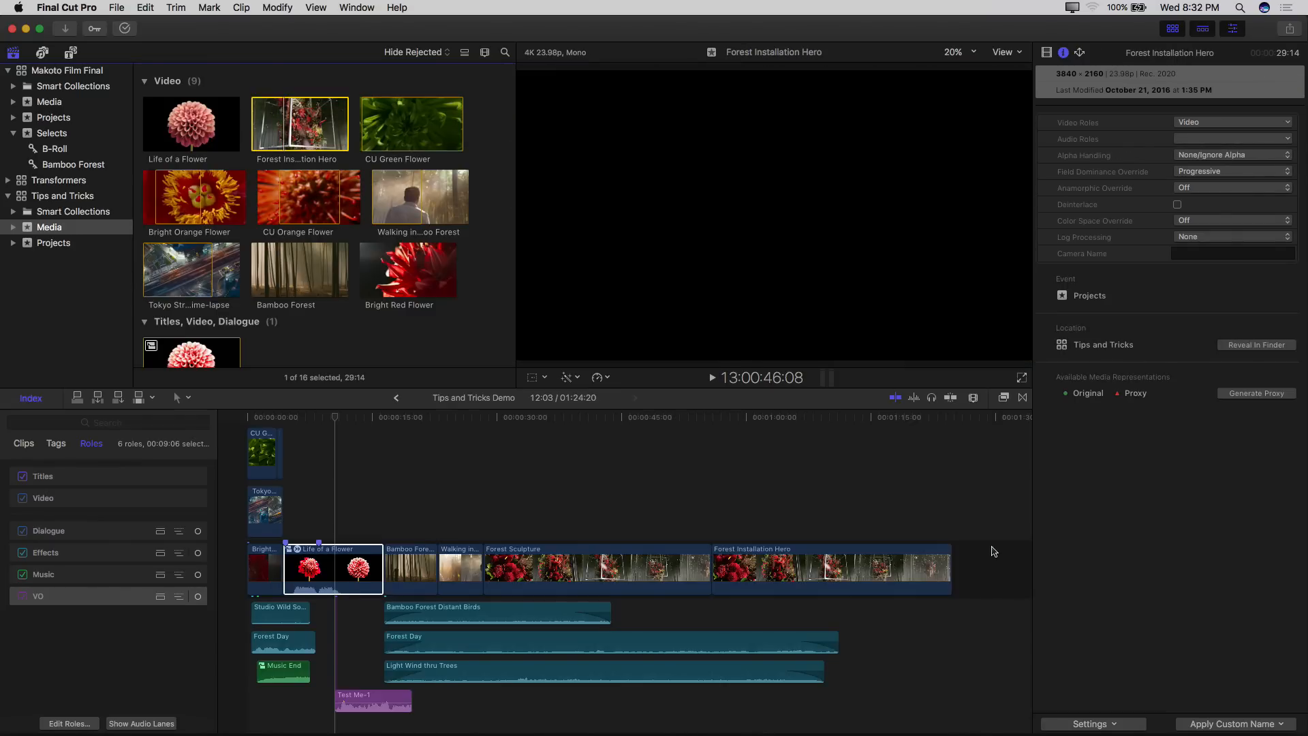
Show Extended metadata for Life of a Flower, then its Audio inspector with Compressor parameters expanded
click(1091, 724)
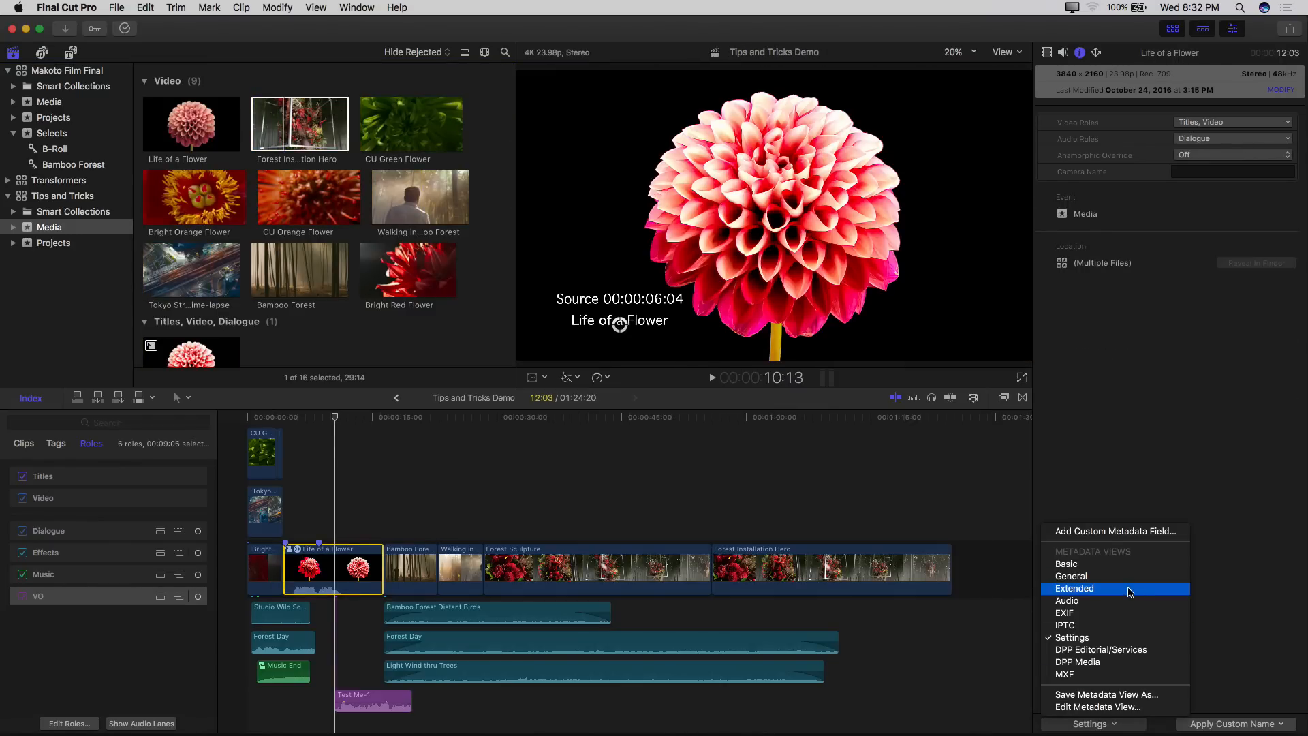
click(1075, 589)
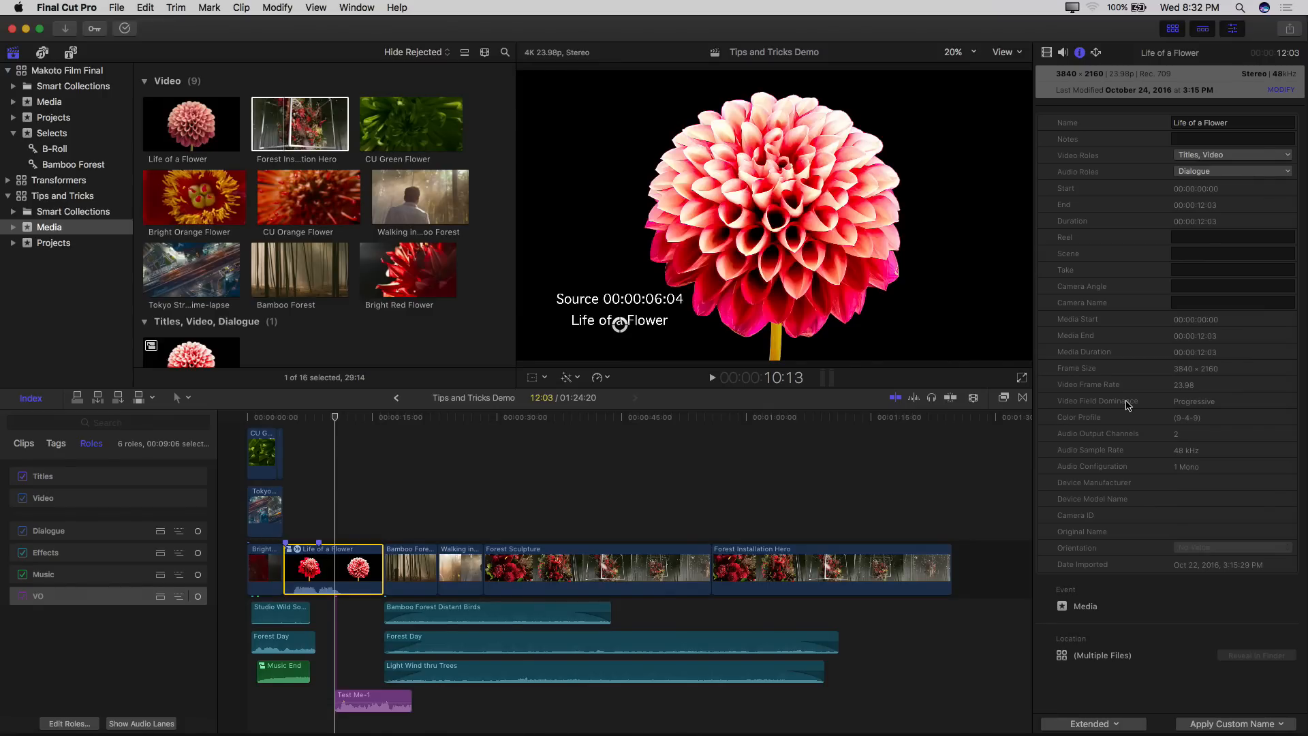
mouse_move(1025, 118)
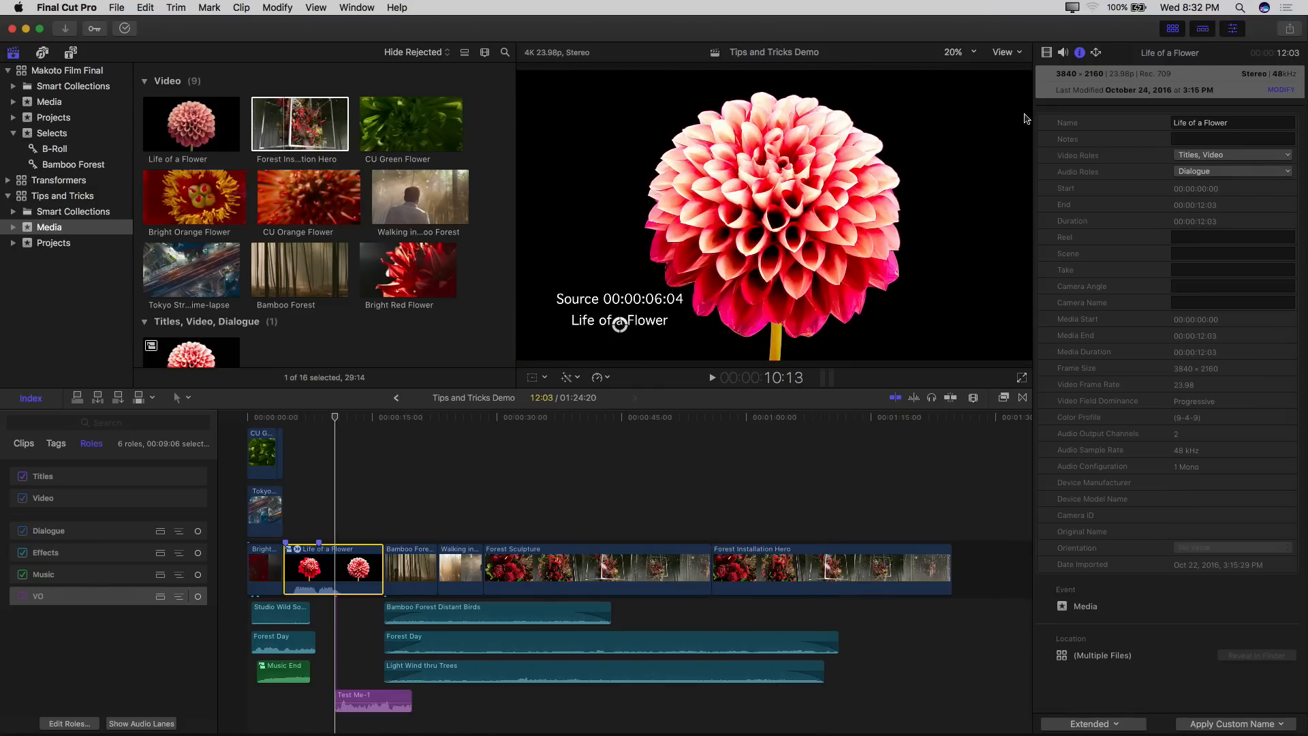
click(1061, 53)
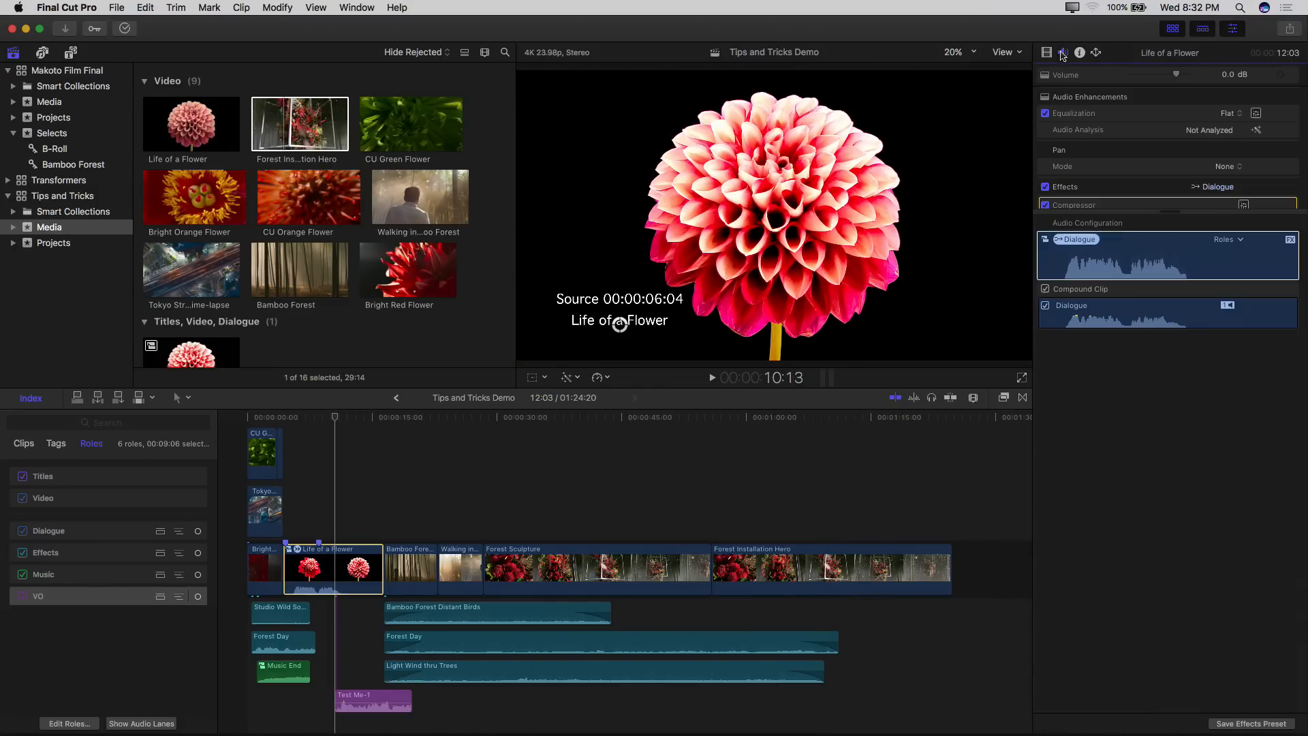
click(1047, 204)
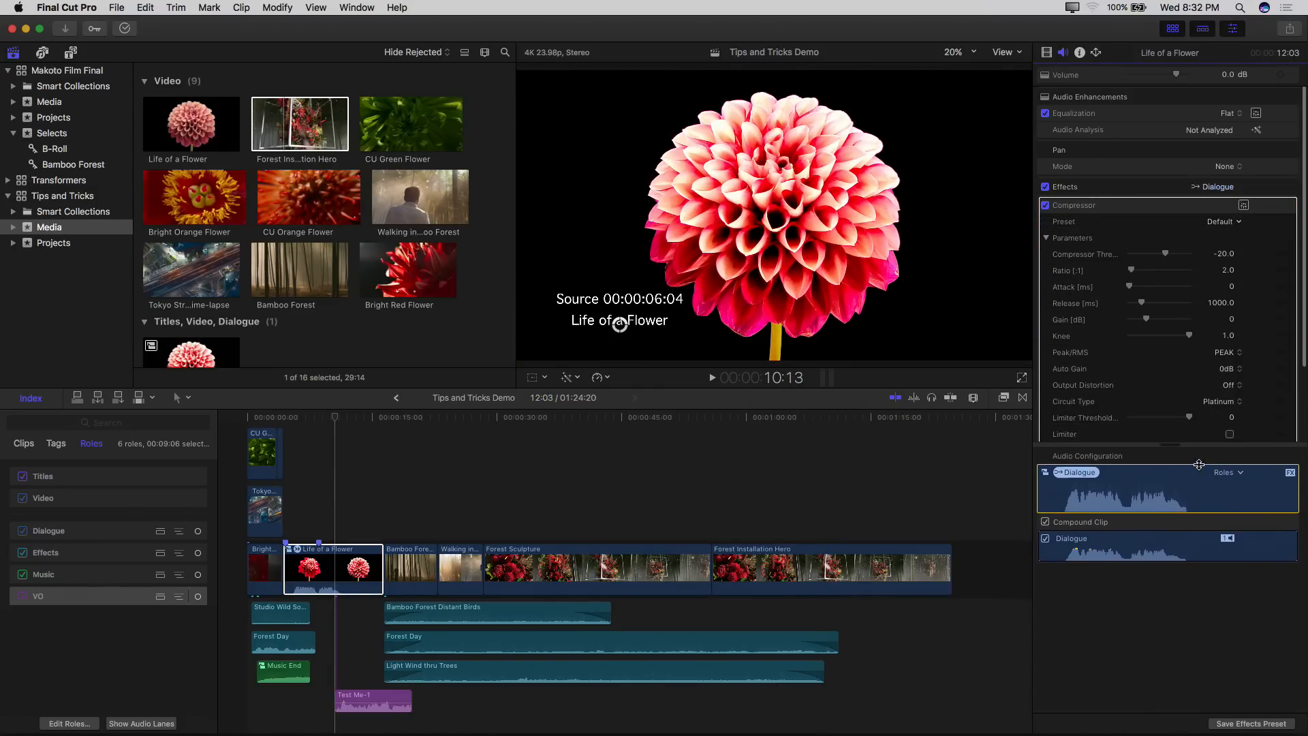